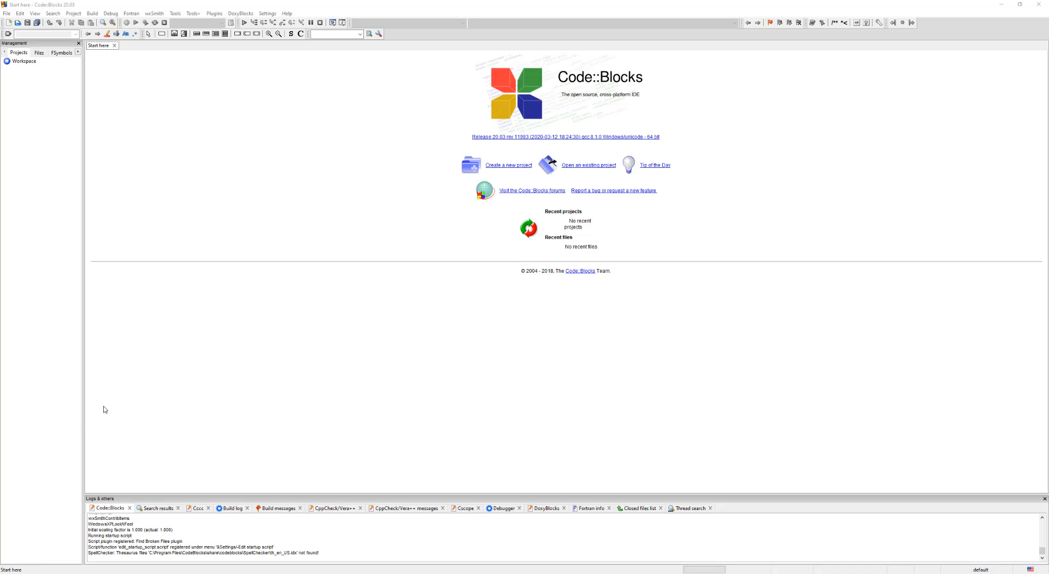
View the Colour theme list under Editor syntax highlighting, which offers only 'default'
left_click(268, 13)
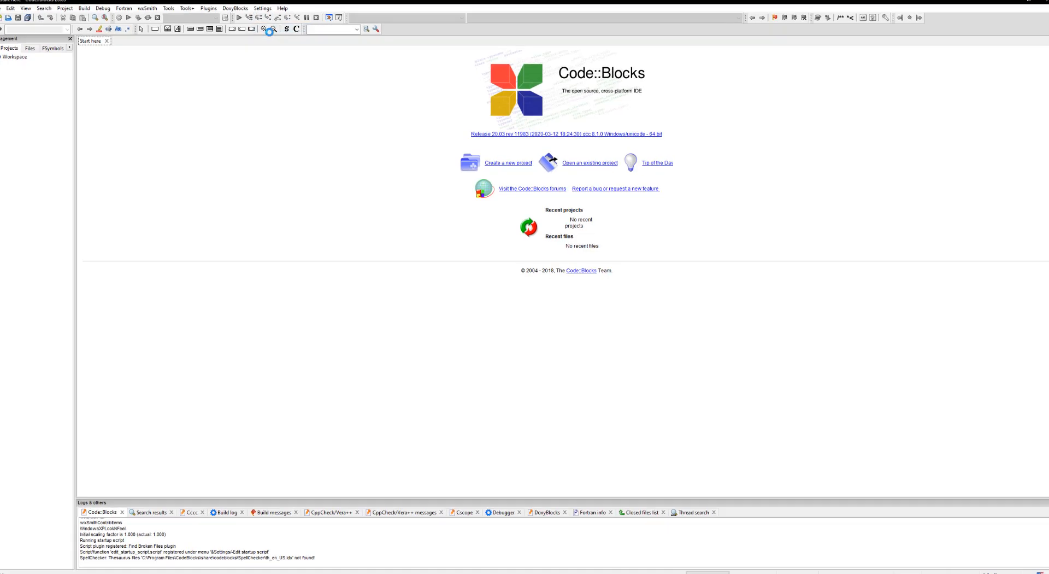
left_click(262, 7)
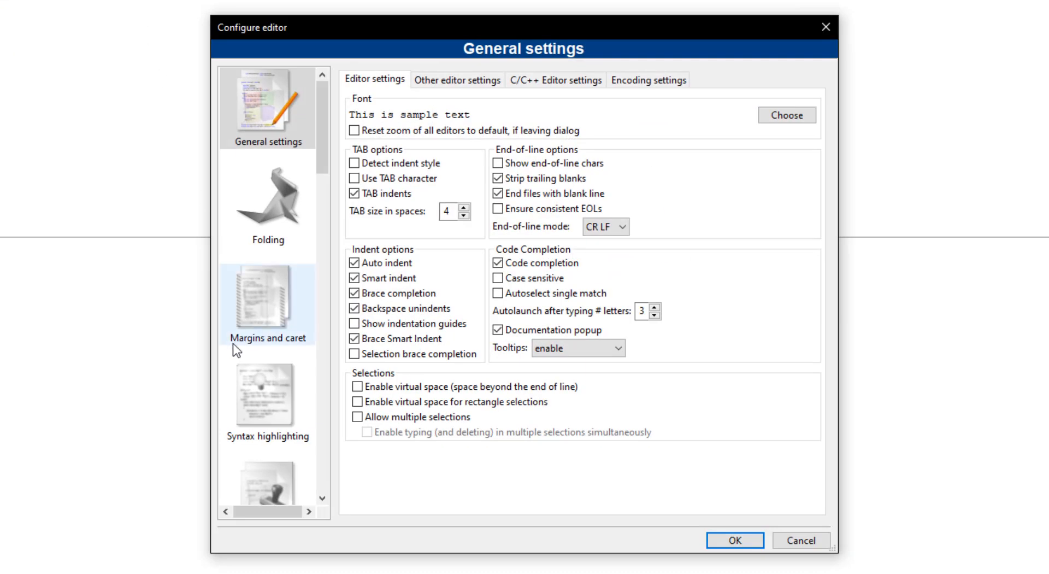
left_click(267, 394)
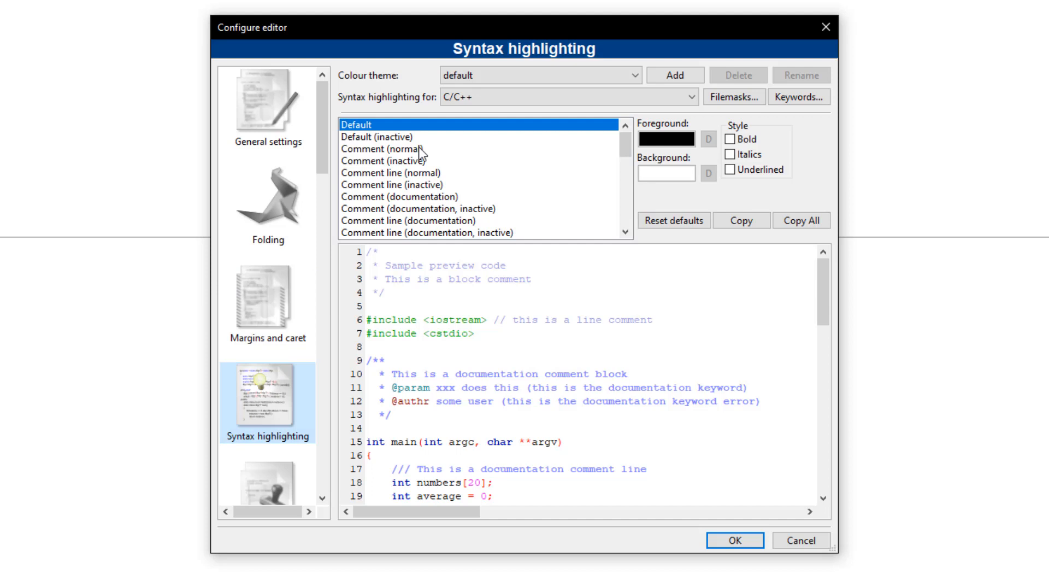
left_click(540, 74)
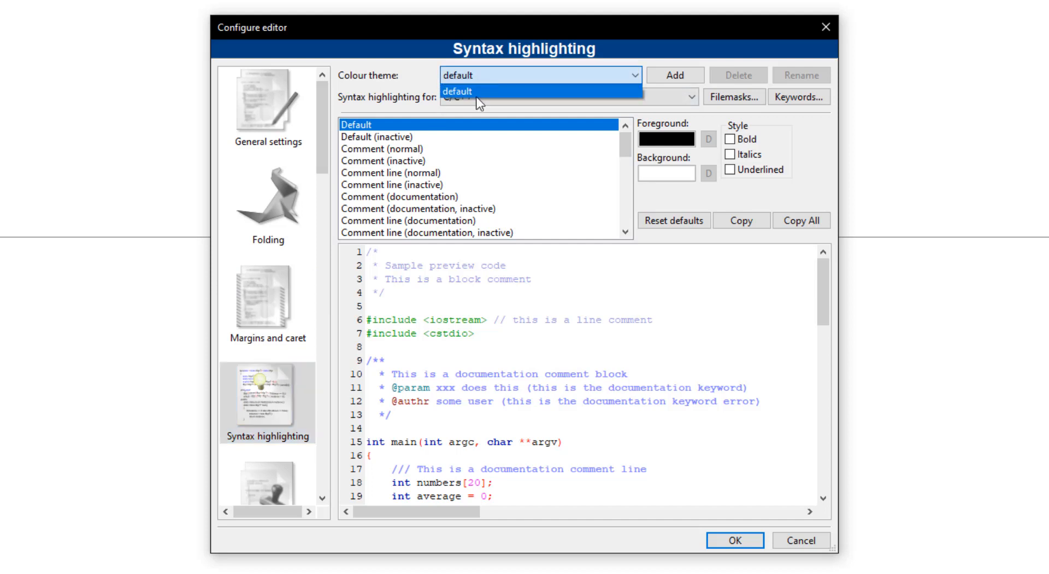
mouse_move(452, 140)
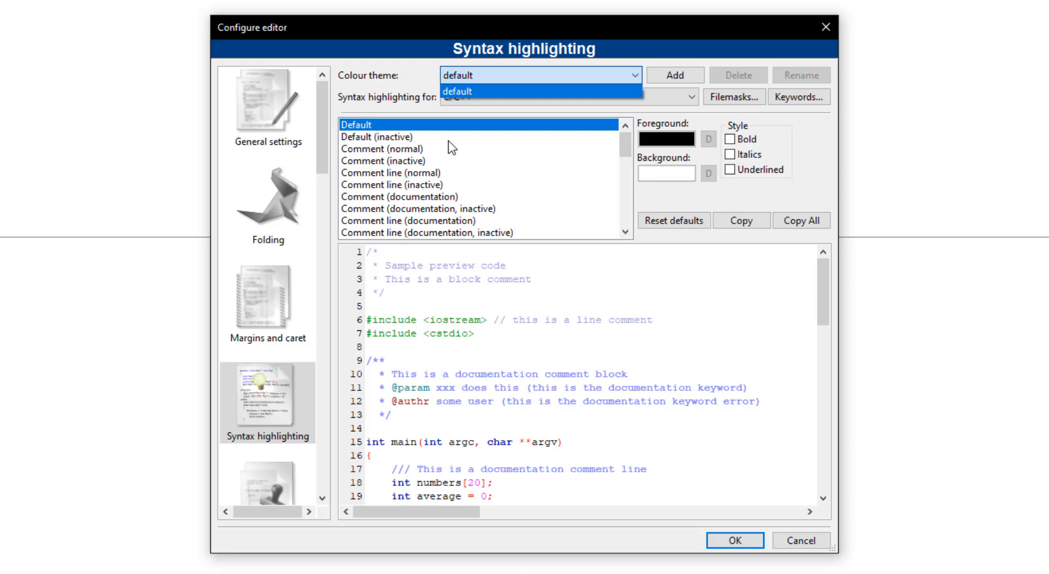
mouse_move(719, 59)
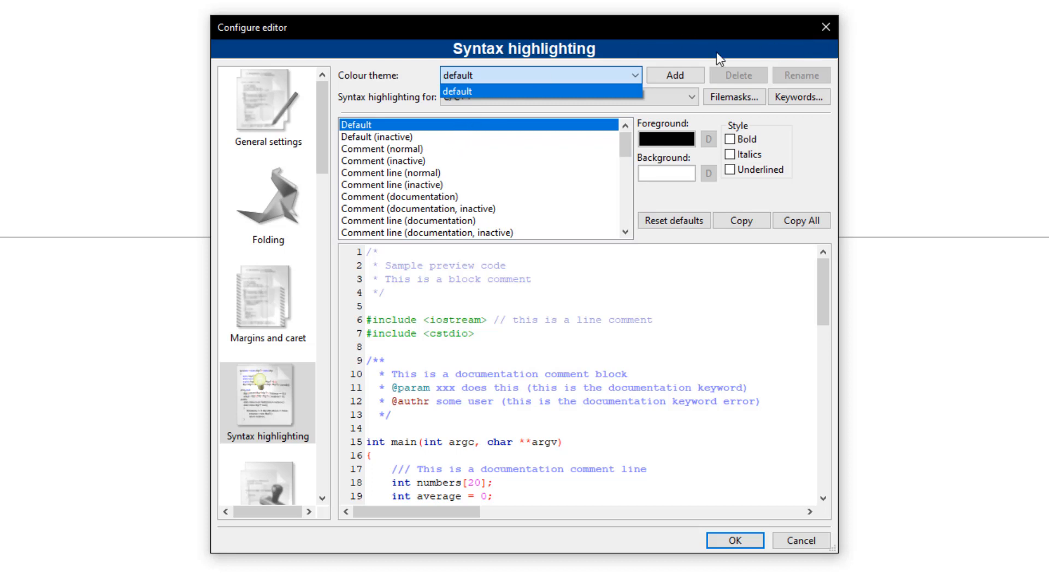
left_click(456, 91)
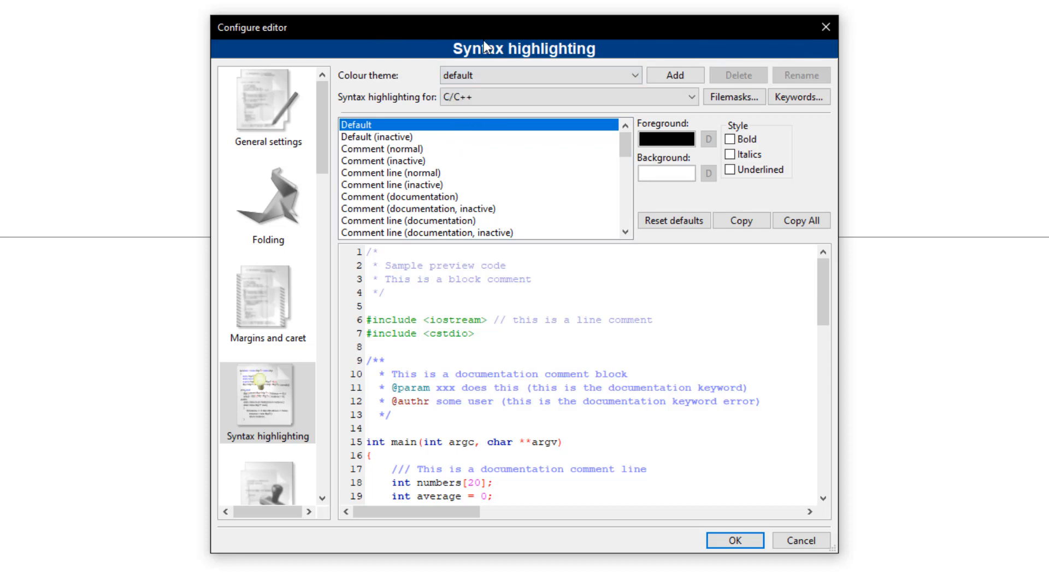
mouse_move(770, 31)
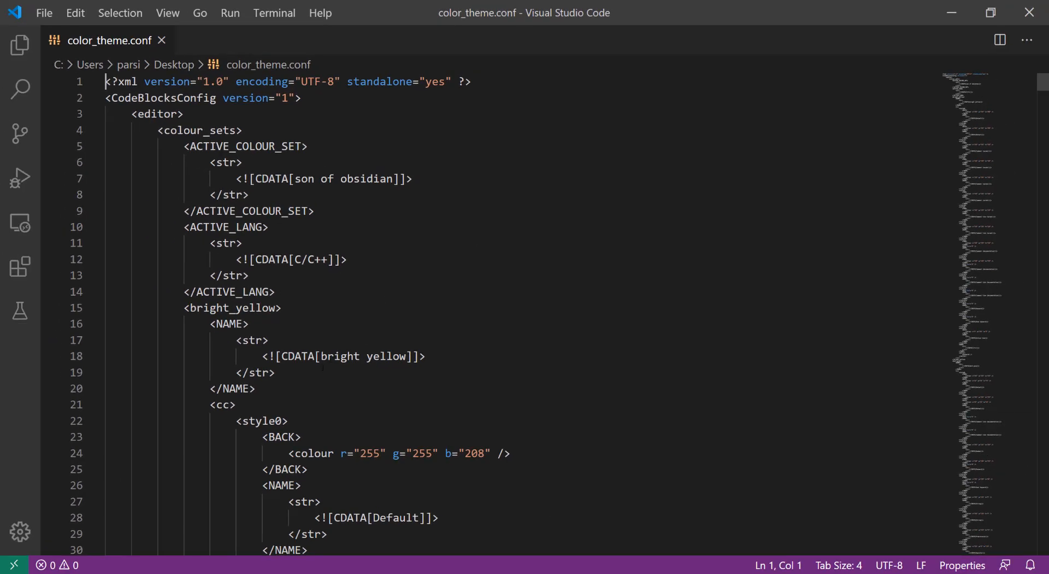
mouse_move(1042, 82)
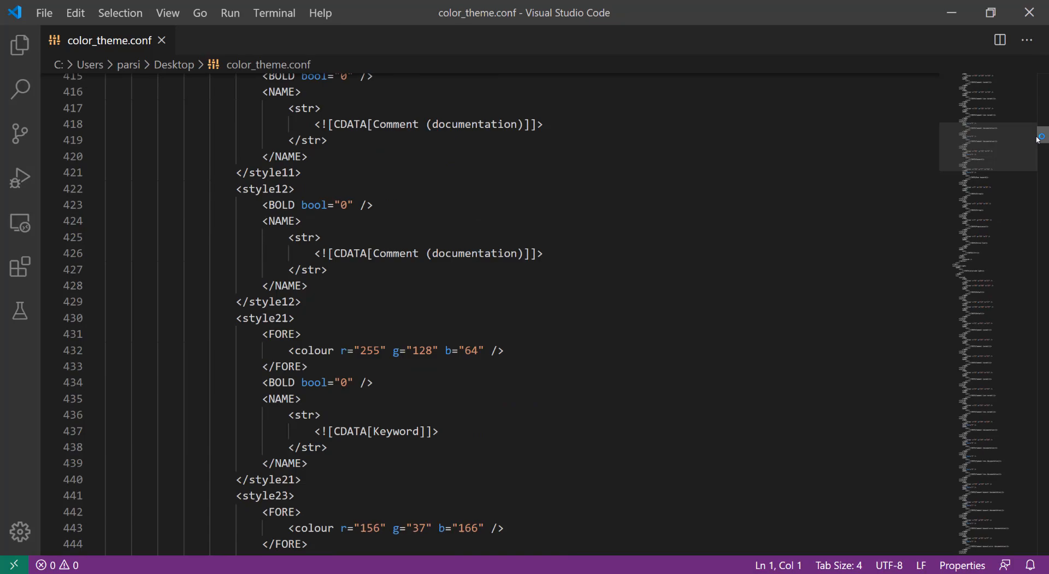
left_click_drag(989, 148, 988, 421)
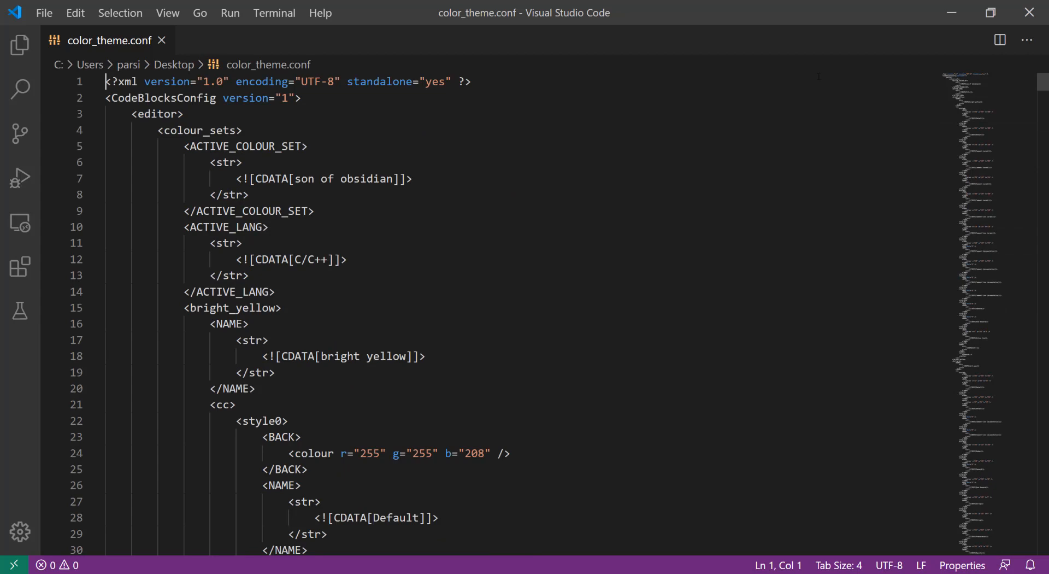
type("codeBlocks")
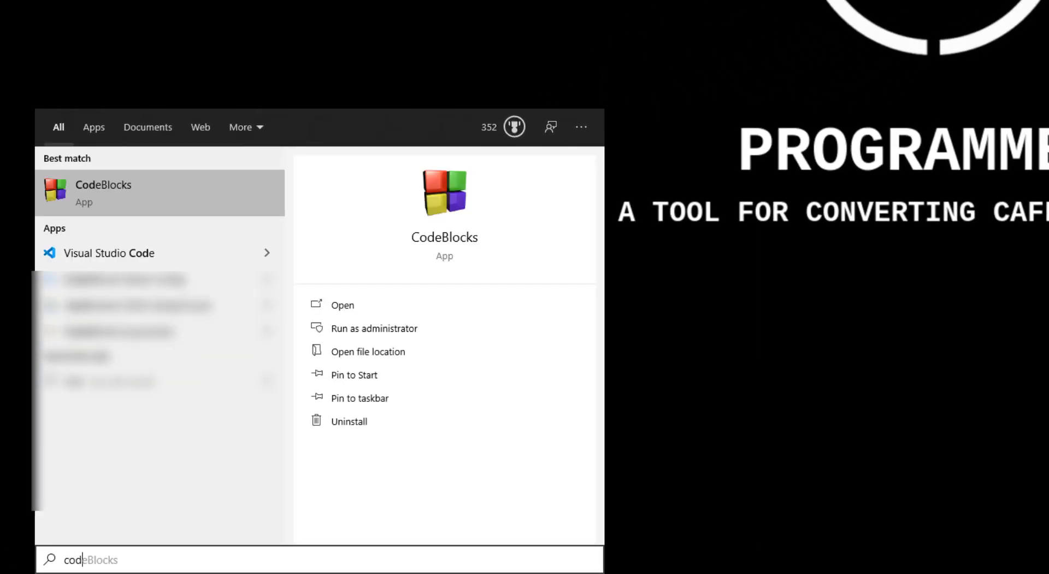
Open the file location of the CodeBlocks Start menu result in File Explorer
right_click(104, 193)
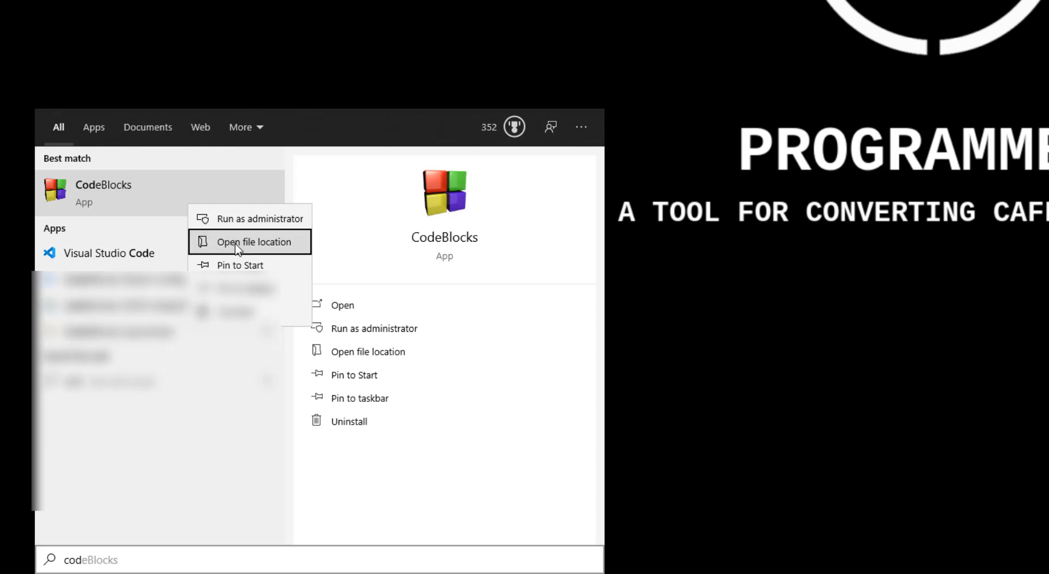
left_click(253, 242)
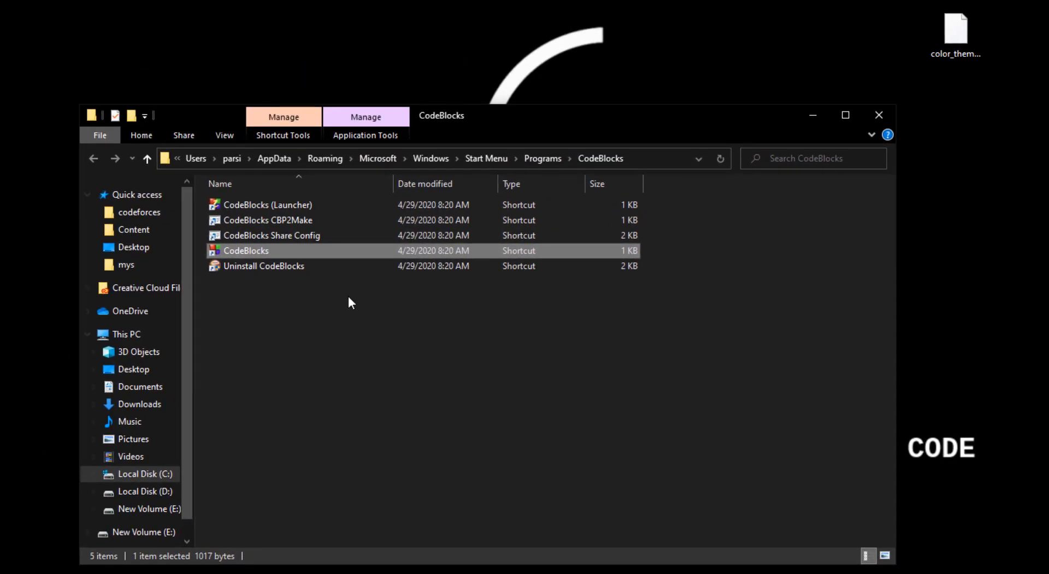
mouse_move(326, 255)
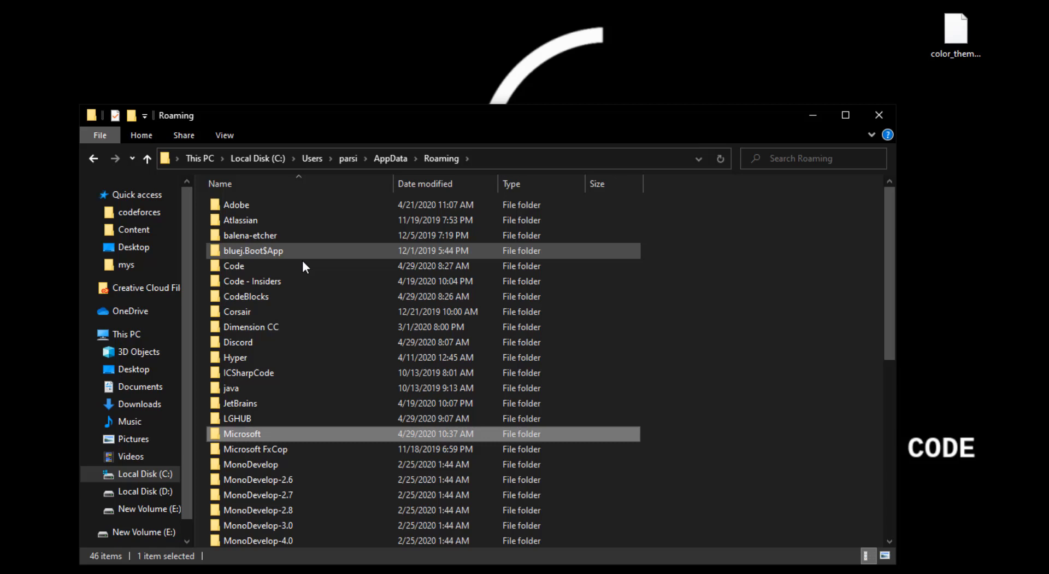
mouse_move(255, 300)
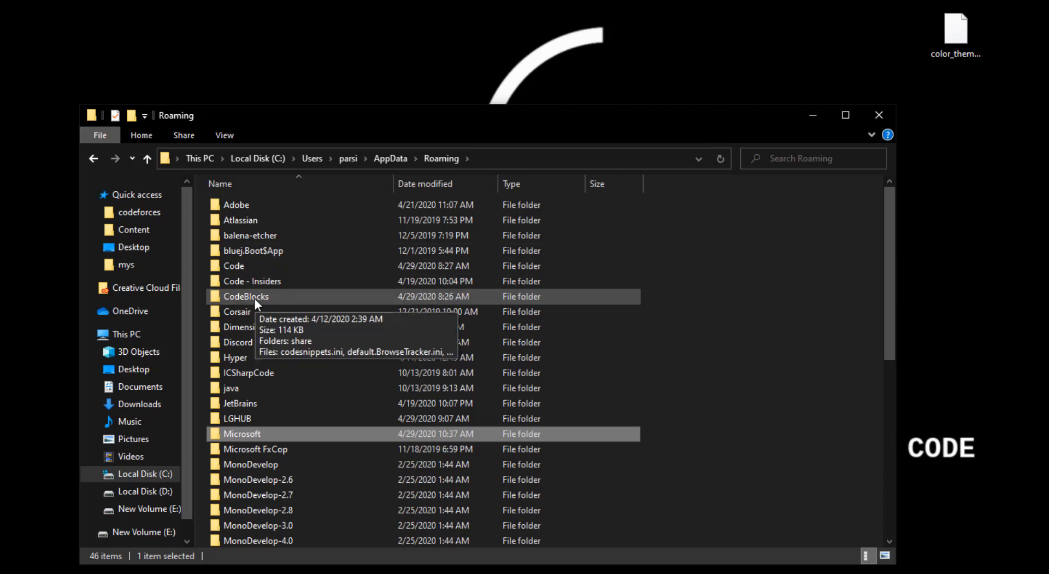
Enter the CodeBlocks folder under AppData\Roaming and select default.conf
double_click(246, 295)
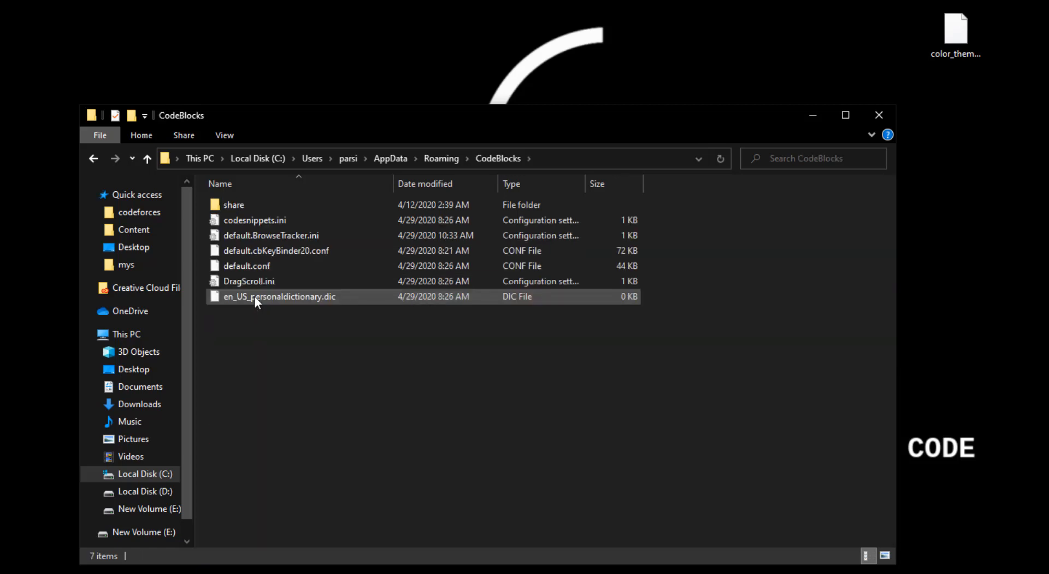
left_click(247, 266)
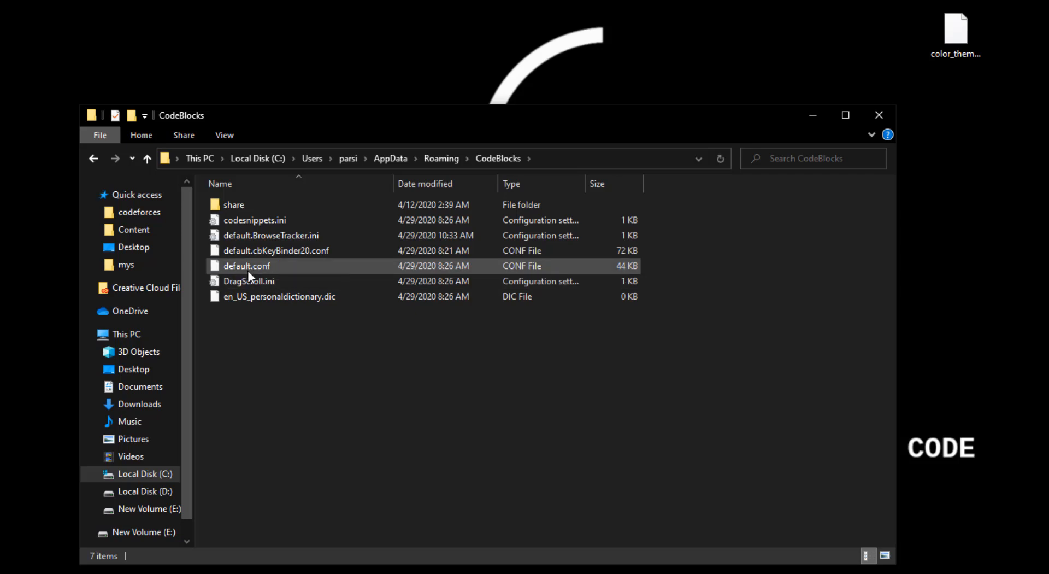
mouse_move(246, 266)
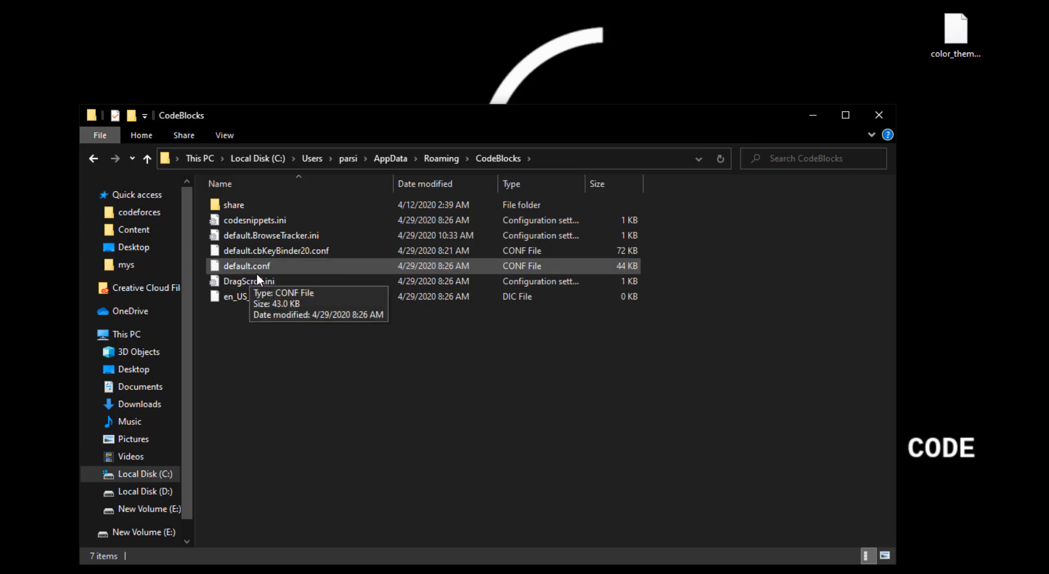
mouse_move(269, 274)
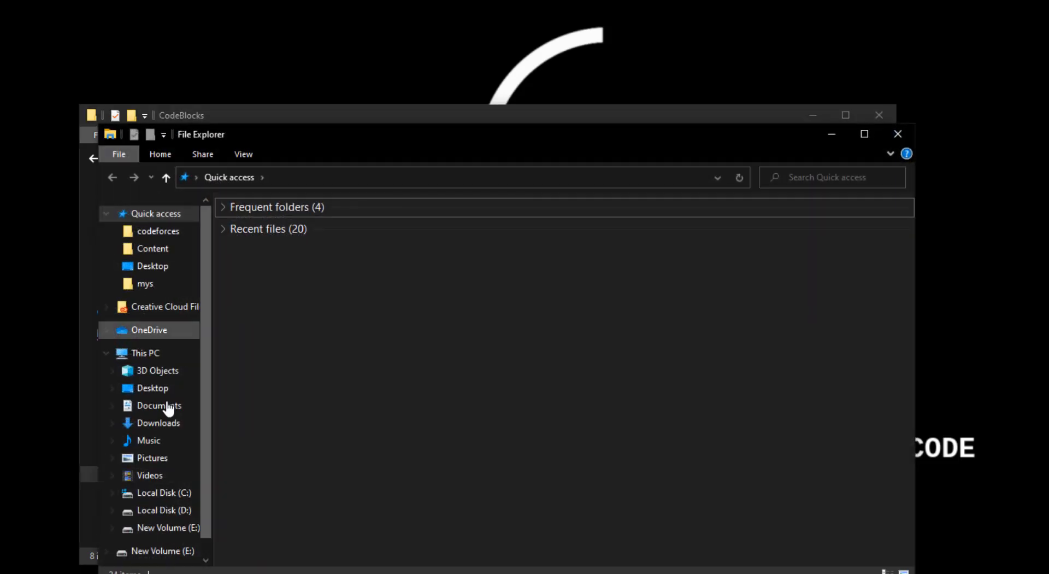
Go to C:\Program Files\CodeBlocks and launch cb_share_config.exe
left_click(163, 493)
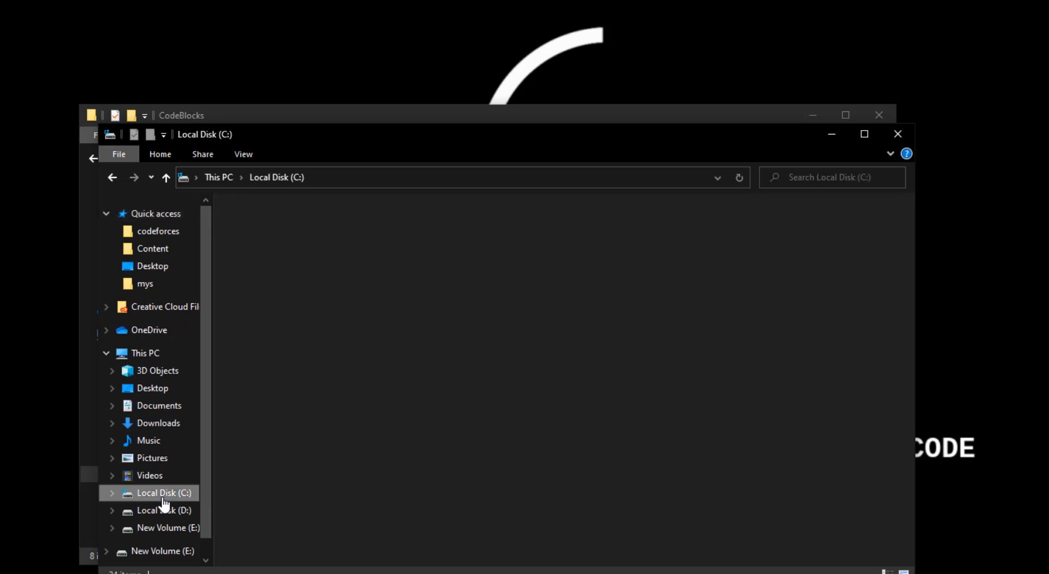
left_click(163, 493)
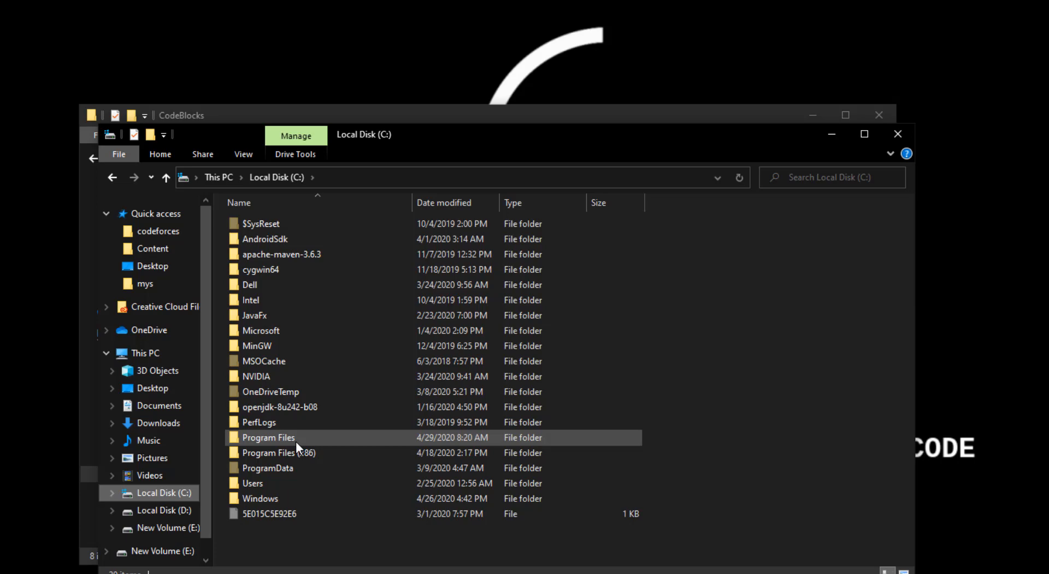
double_click(269, 438)
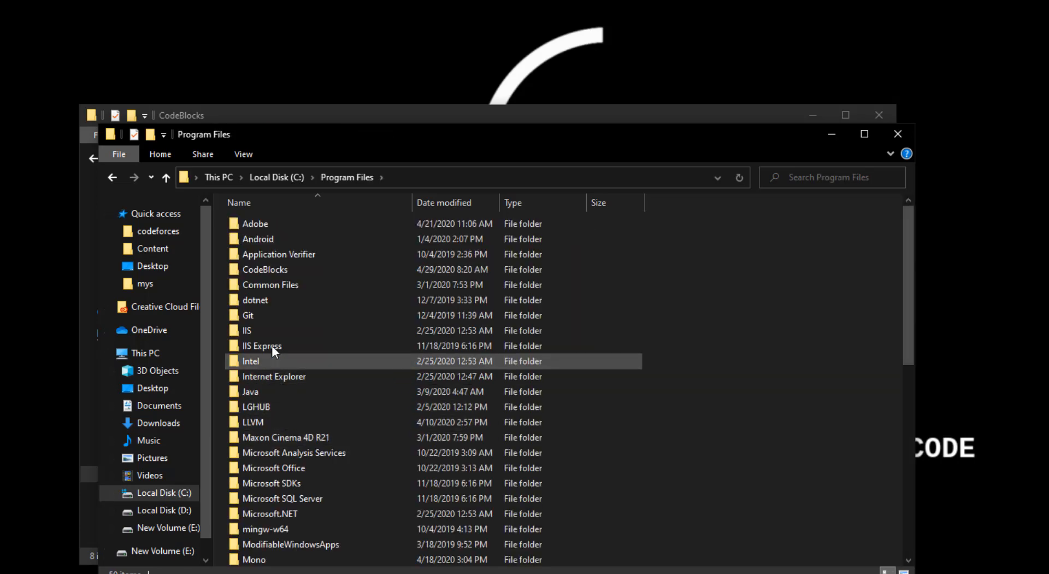
double_click(265, 268)
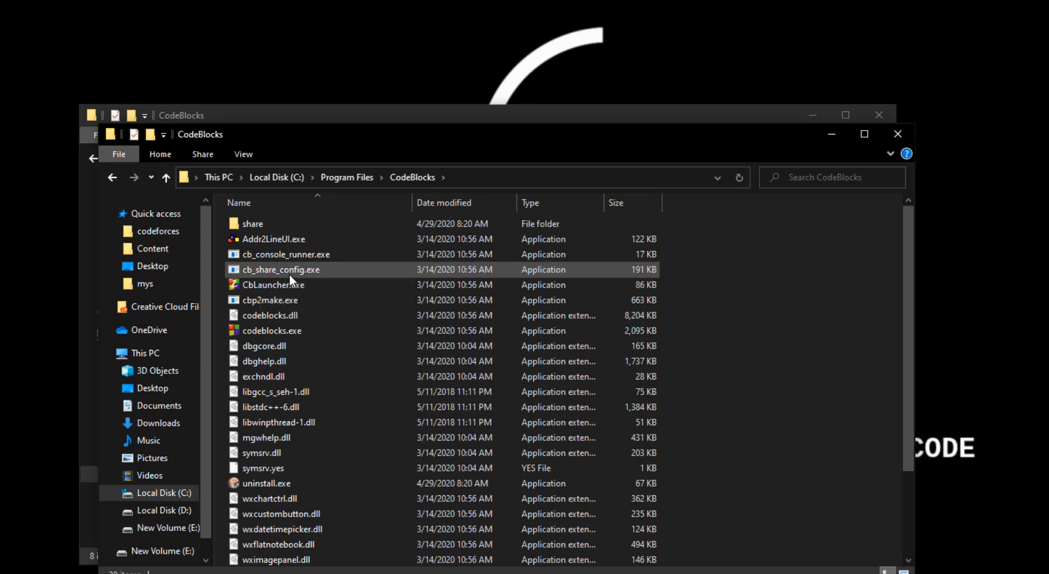
mouse_move(281, 270)
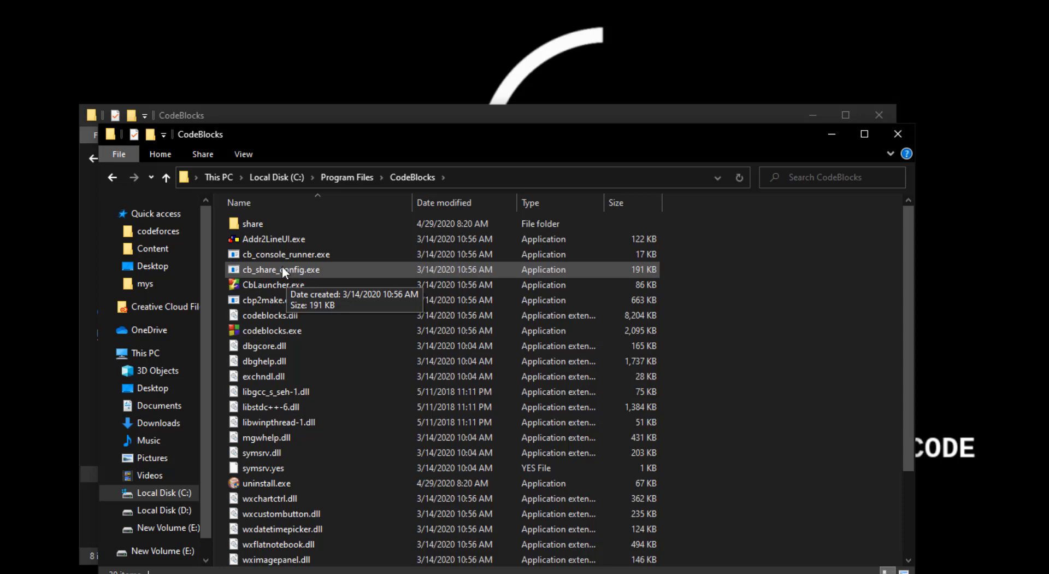
right_click(281, 269)
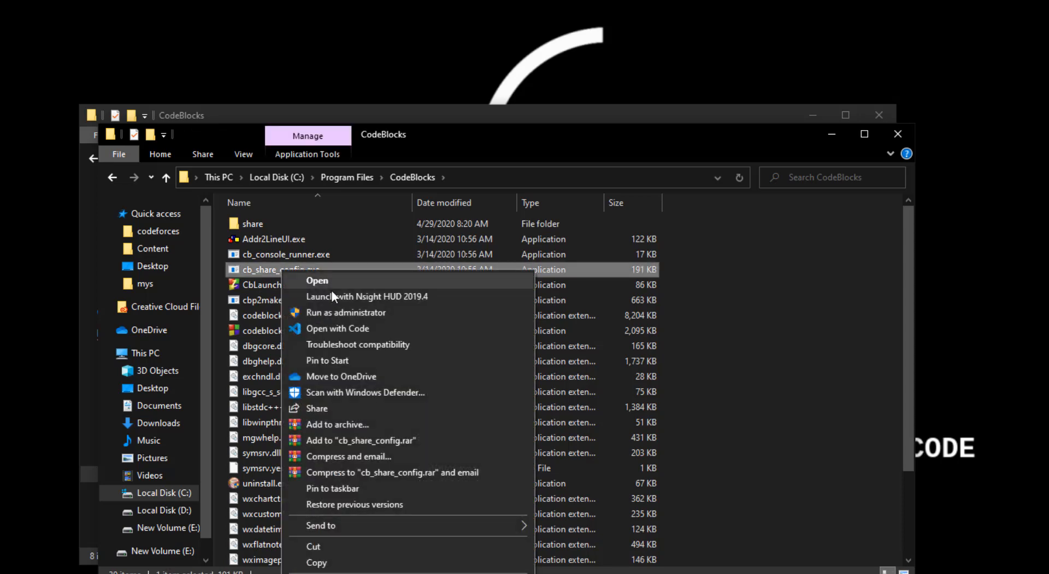
mouse_move(337, 321)
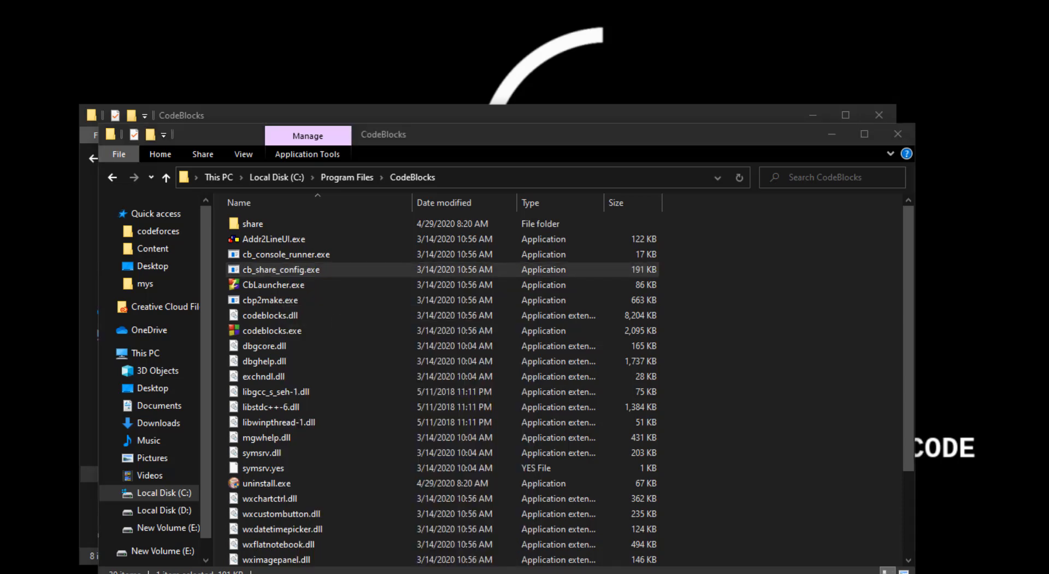
double_click(281, 269)
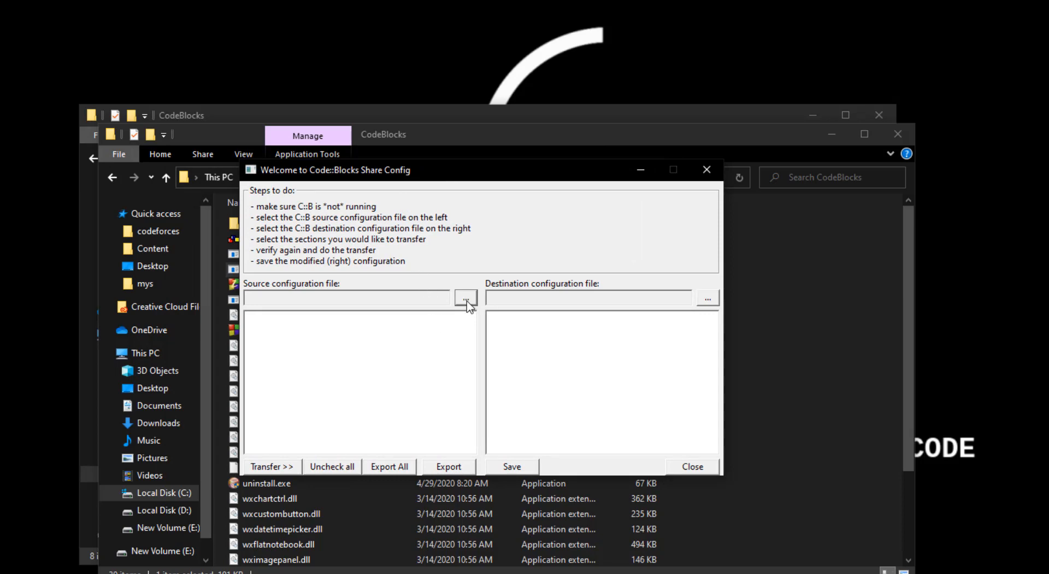
Set color_theme.conf from the CodeBlocks folder as the source configuration file
left_click(466, 297)
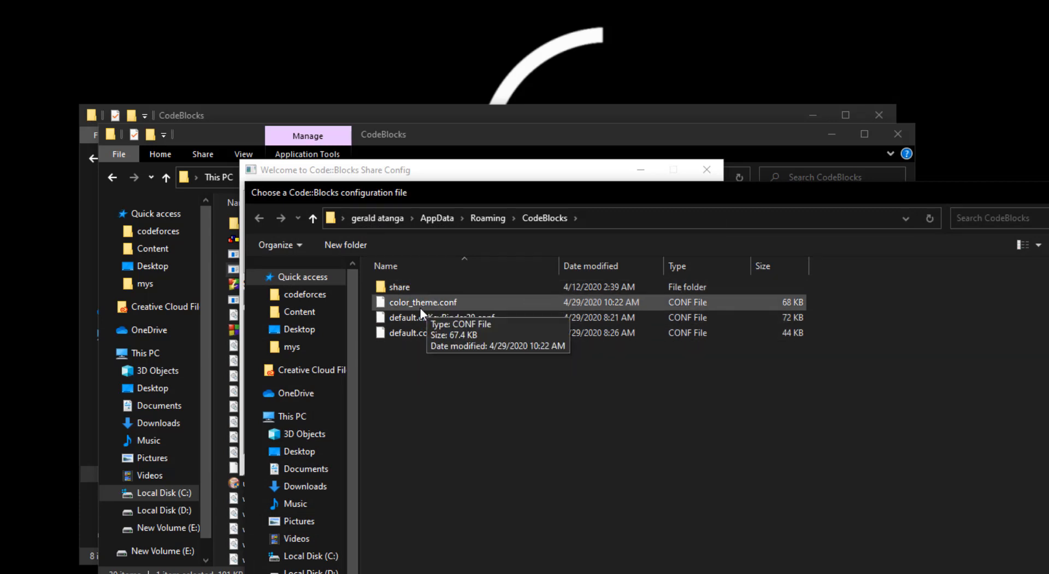
mouse_move(444, 305)
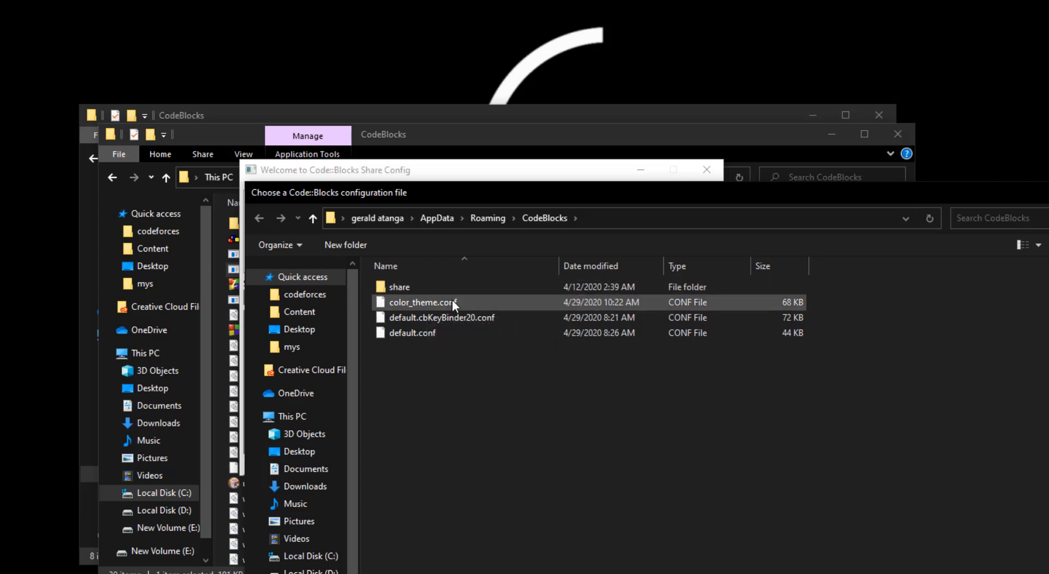
left_click(423, 302)
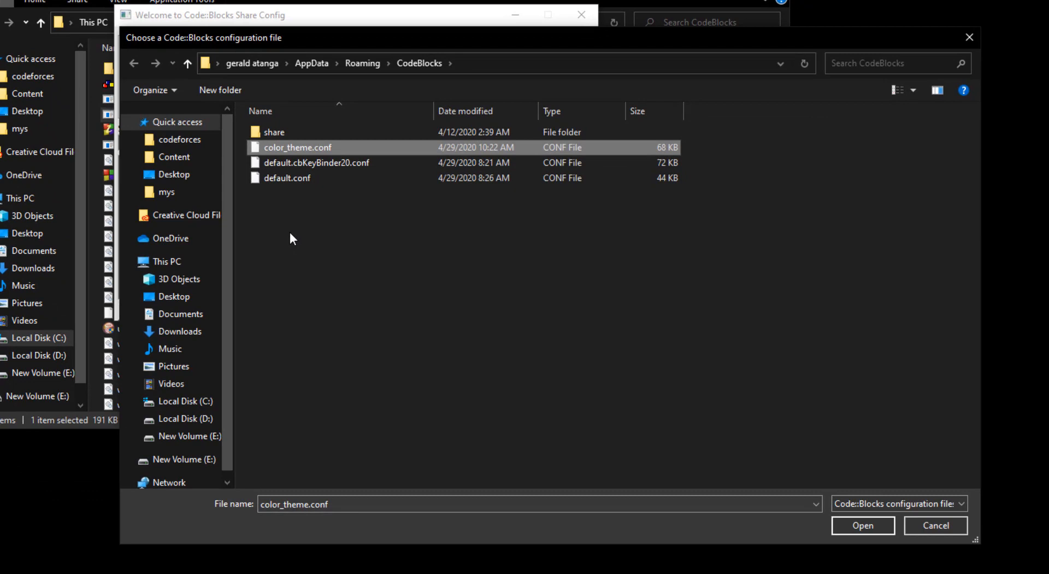
mouse_move(864, 525)
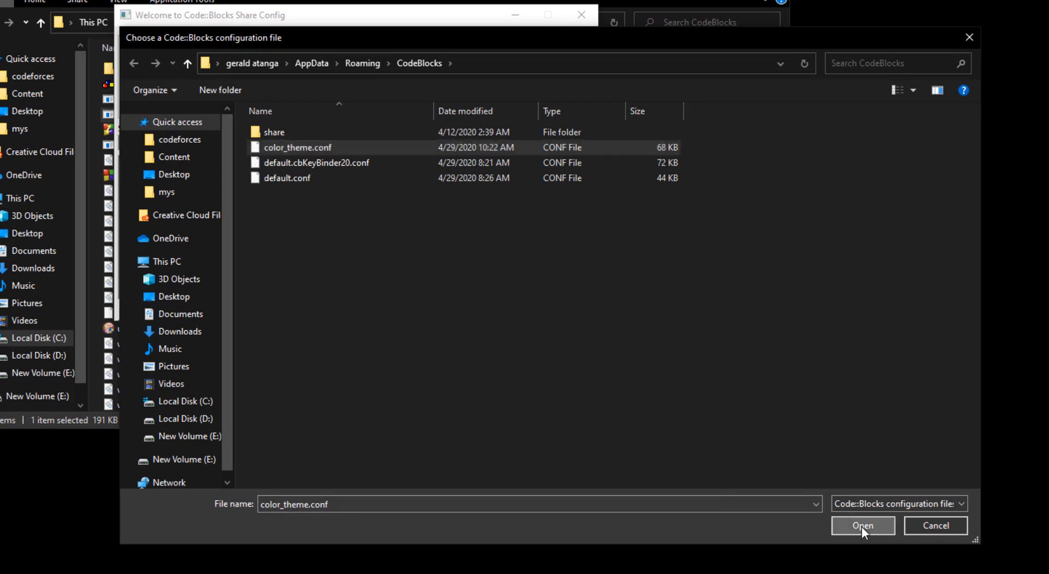
left_click(863, 525)
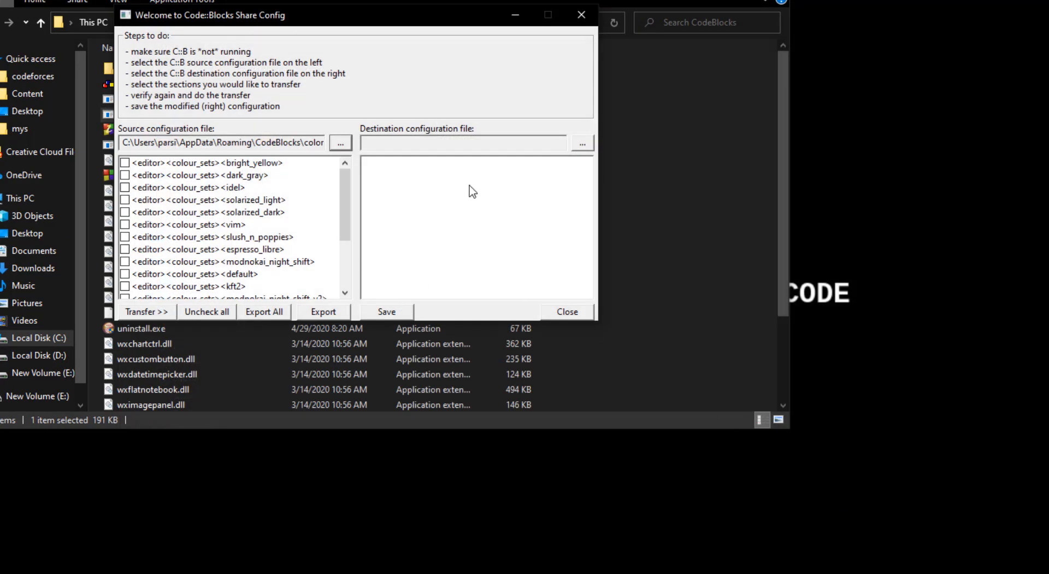
mouse_move(581, 144)
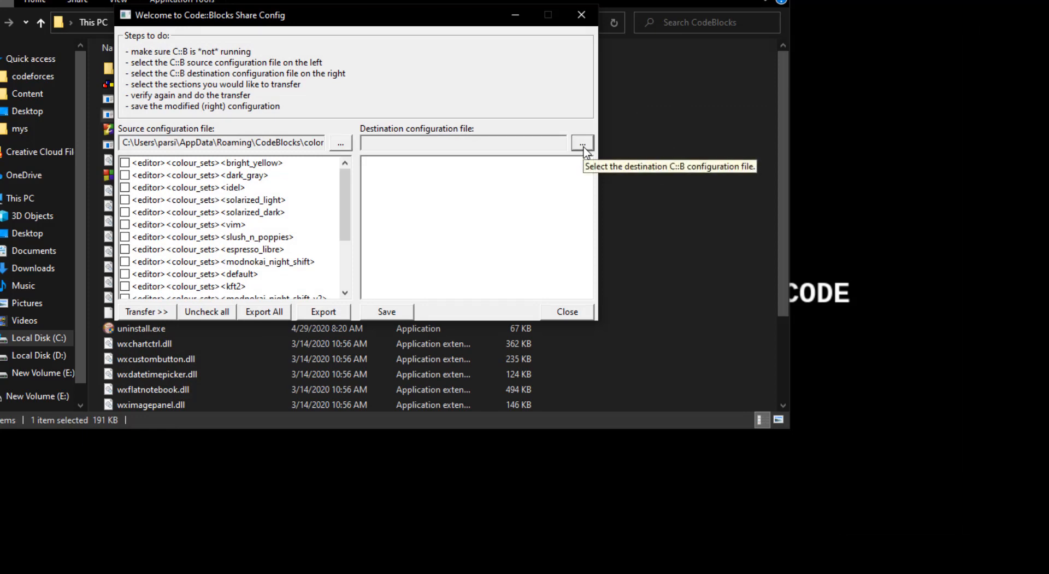
Set default.conf as the destination configuration file
left_click(581, 142)
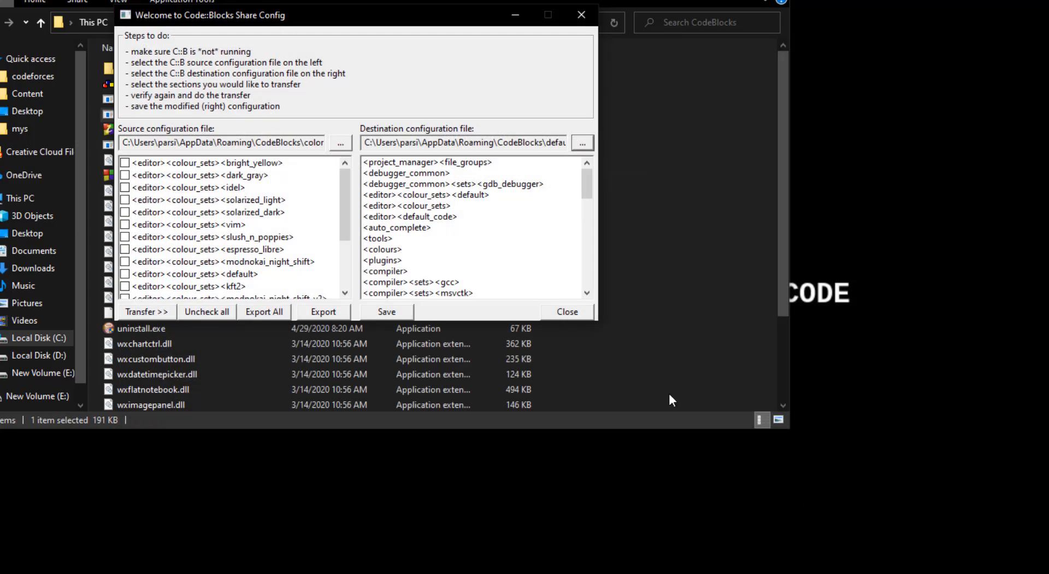
left_click(124, 163)
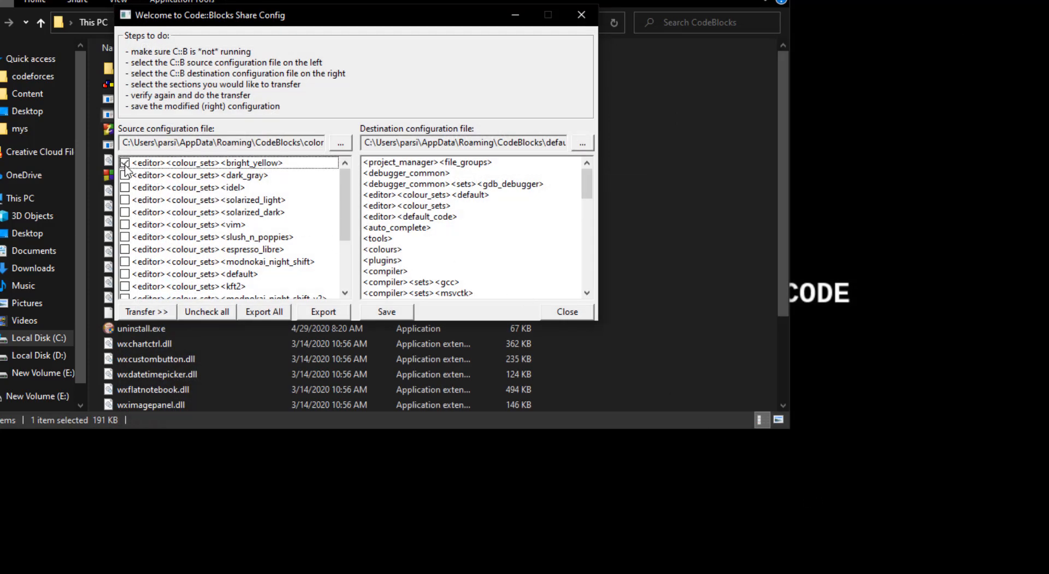
Tick every colour set from bright_yellow onward and transfer them into default.conf
left_click(125, 187)
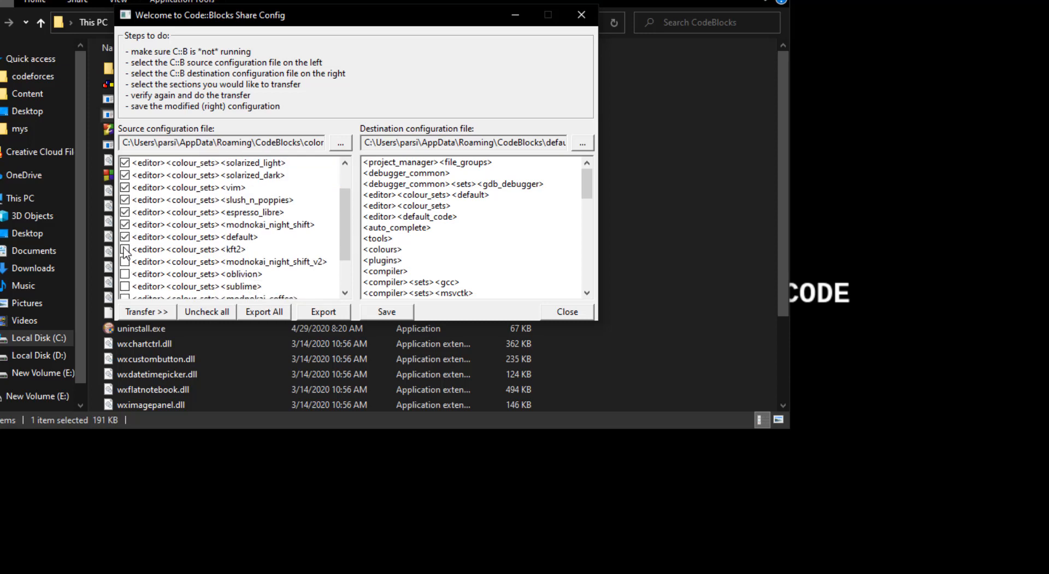
scroll("down", 3)
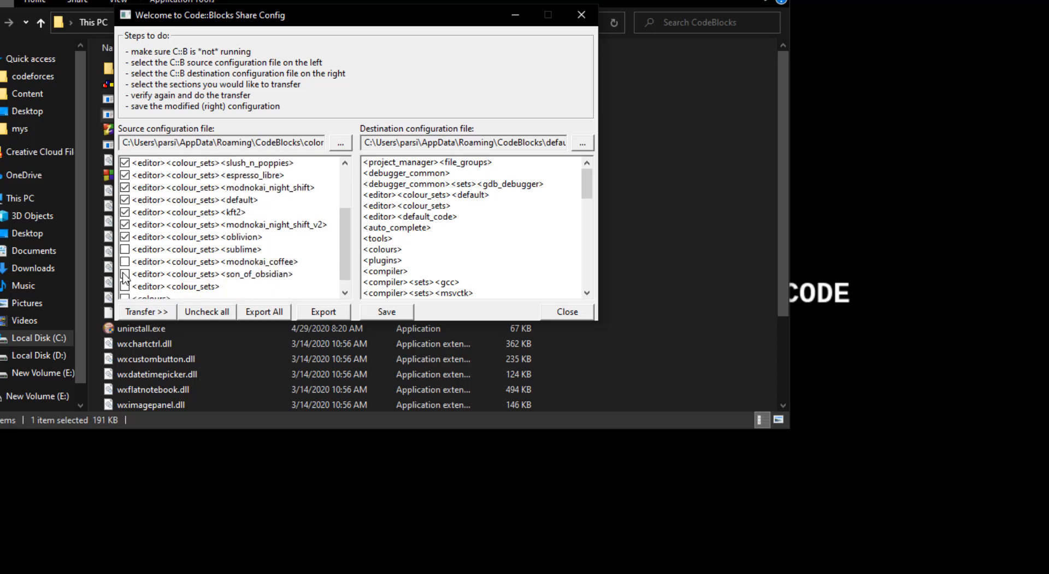
left_click(125, 273)
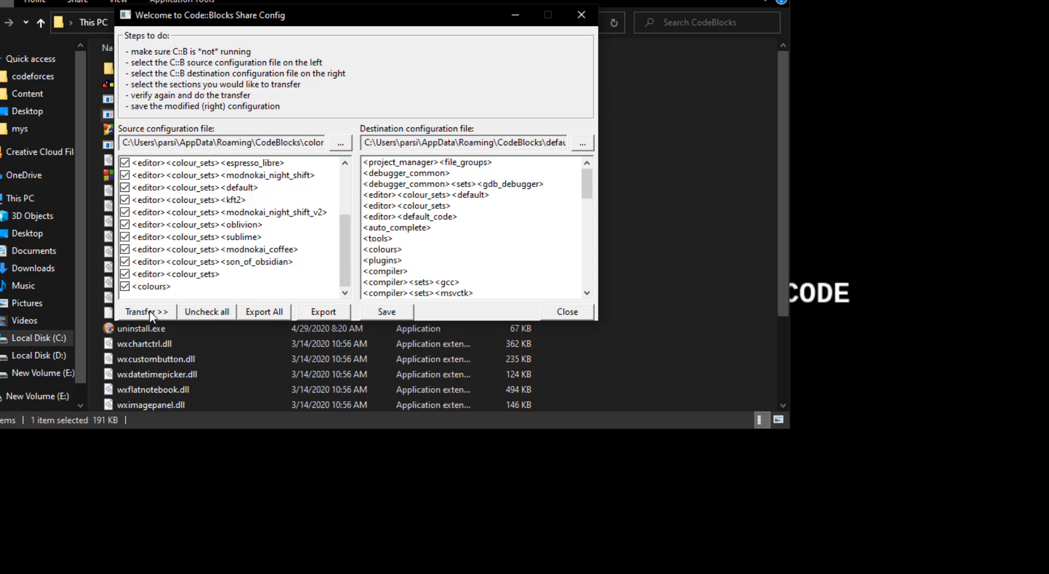
left_click(145, 312)
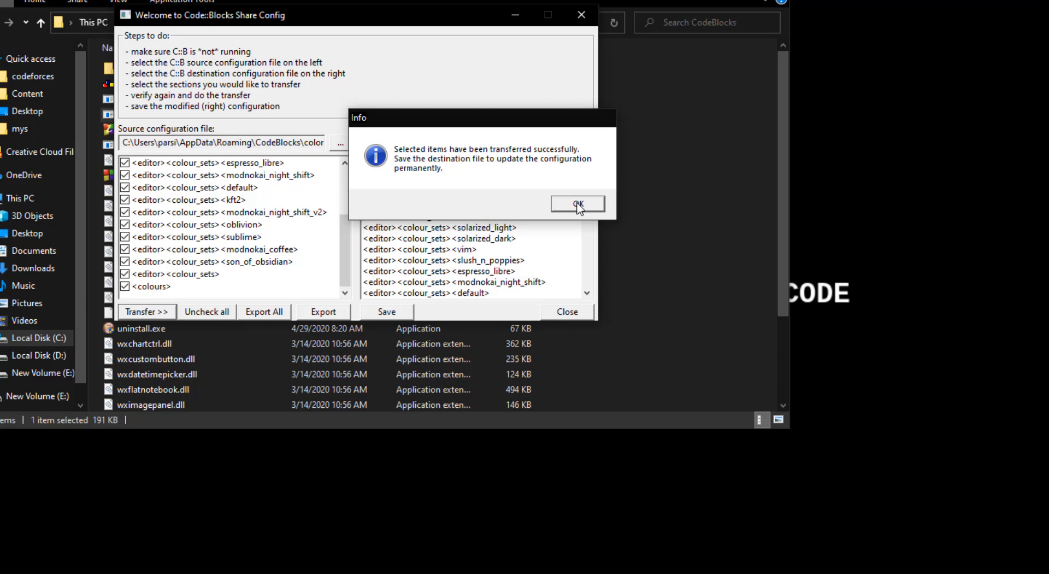
left_click(577, 205)
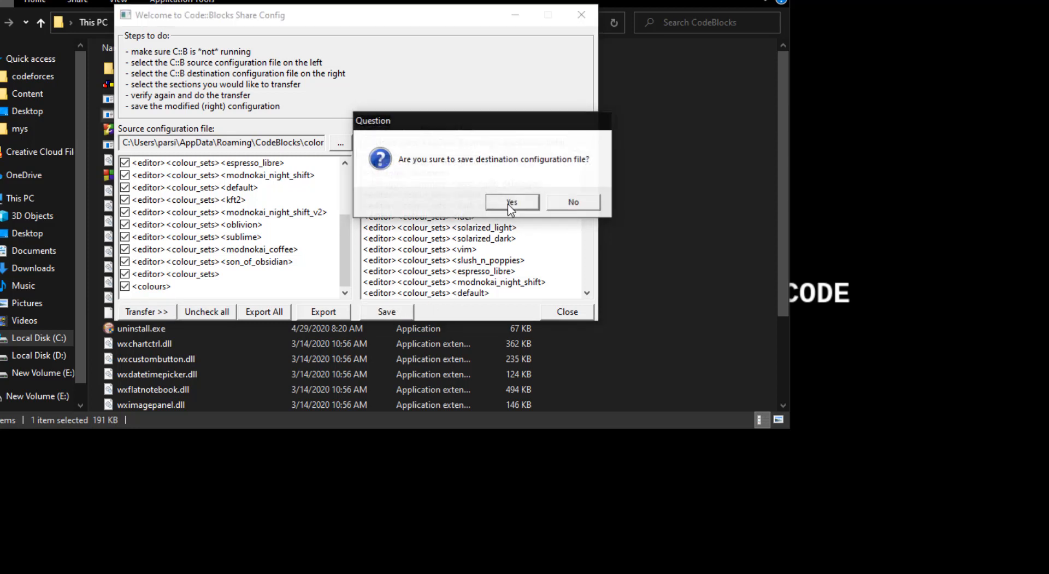
Save the updated default.conf and close Share Config
left_click(512, 201)
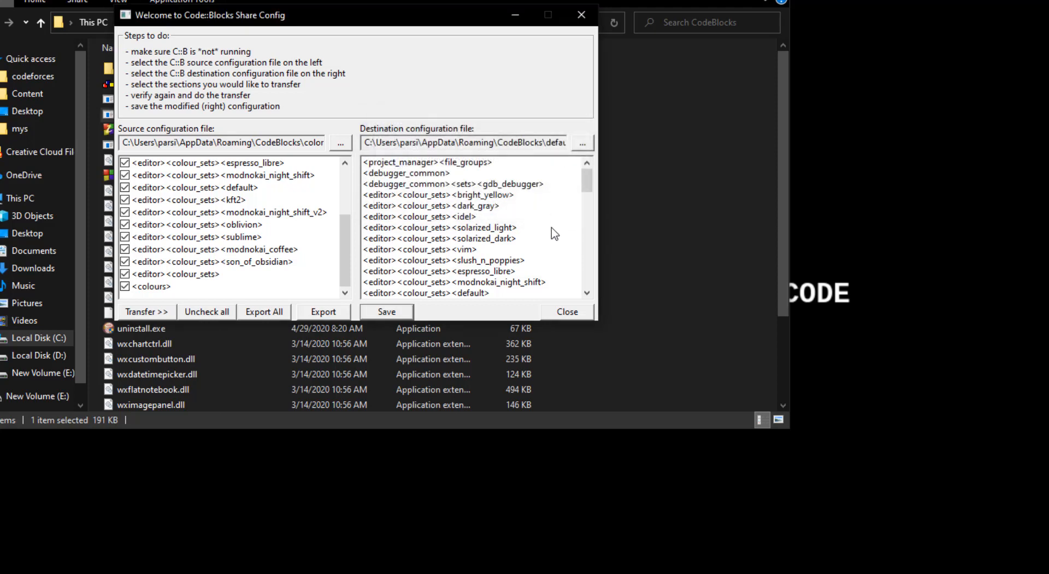
mouse_move(568, 312)
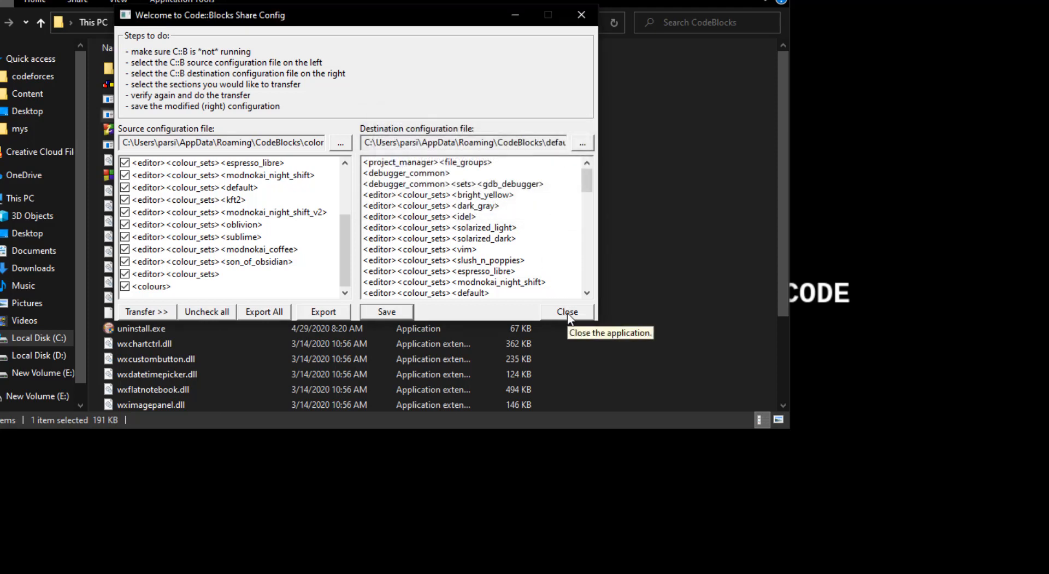
left_click(567, 311)
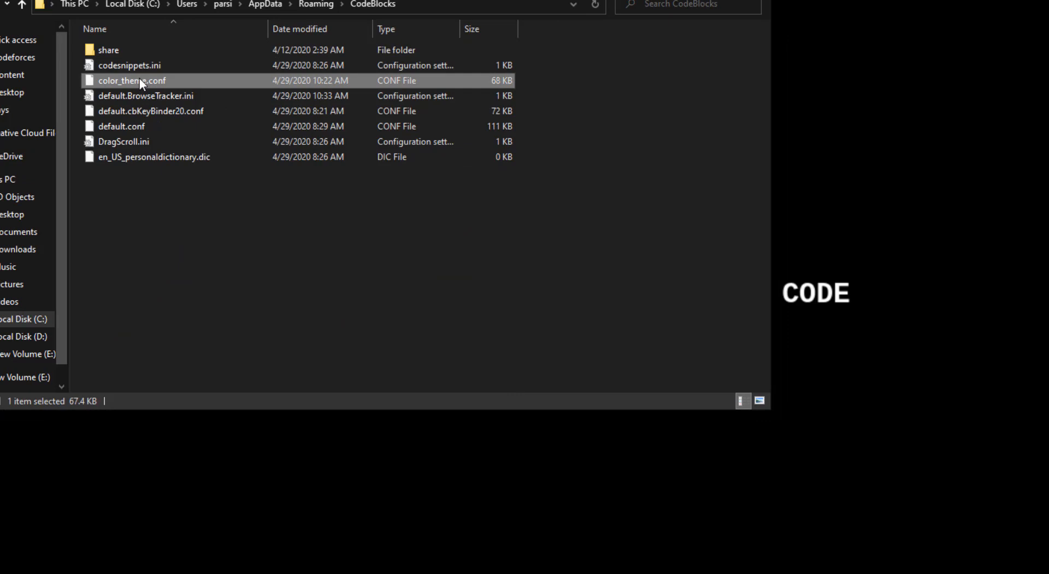
Delete color_theme.conf from the CodeBlocks settings folder
right_click(132, 79)
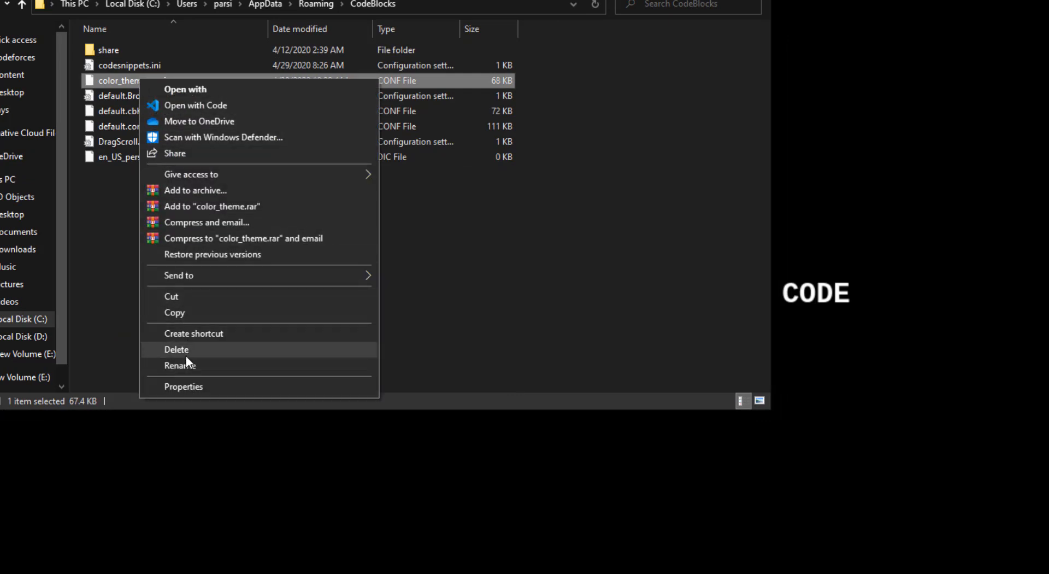
left_click(176, 348)
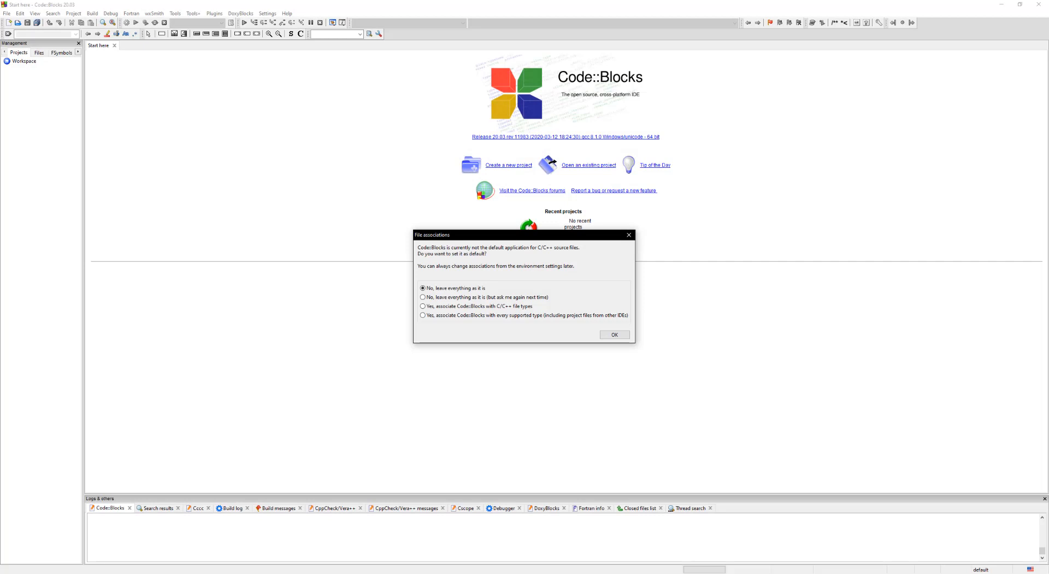
mouse_move(626, 247)
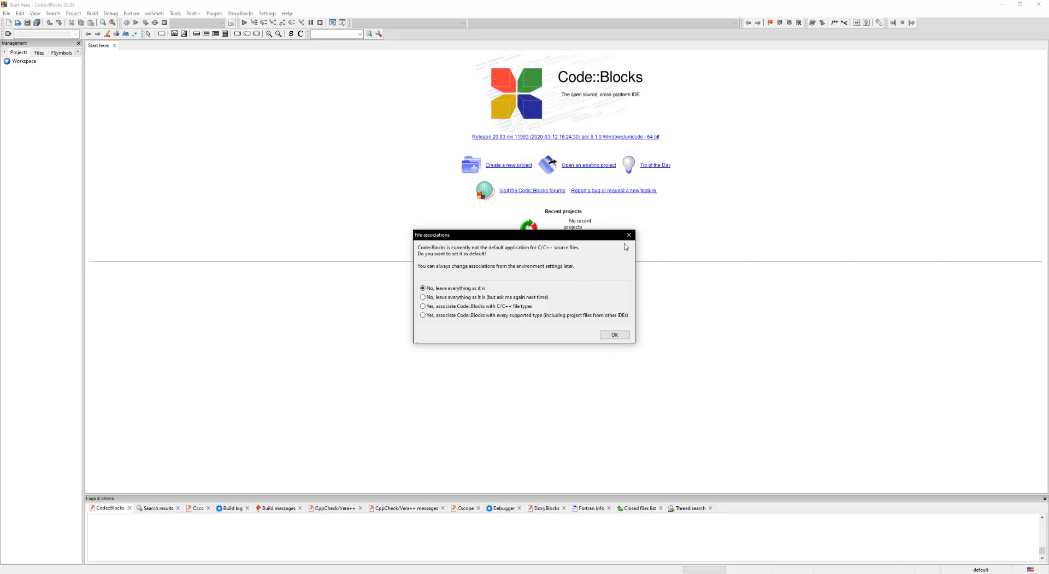
mouse_move(627, 235)
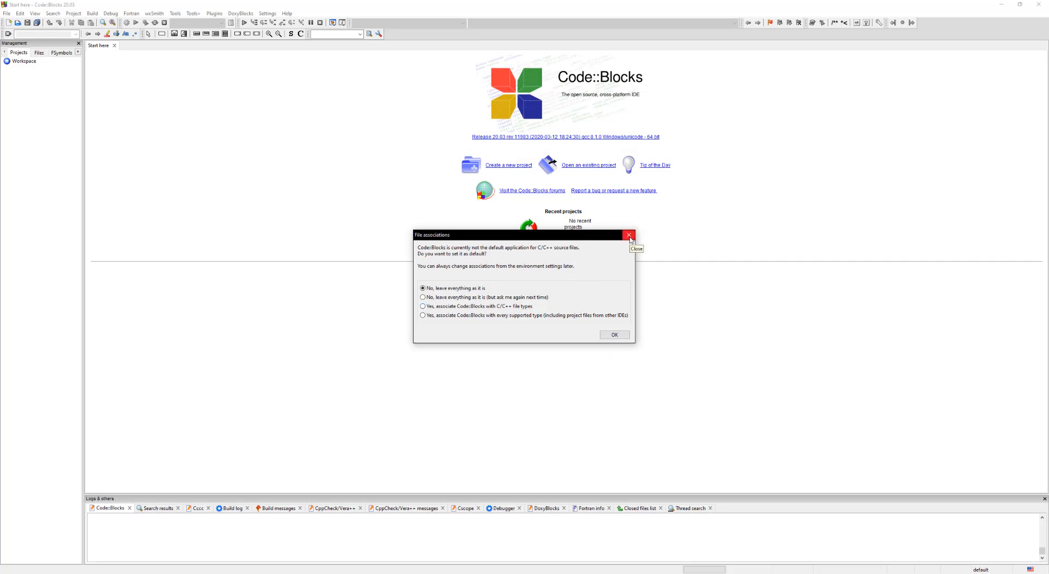
Dismiss the File associations prompt, leaving the Start here page
left_click(628, 235)
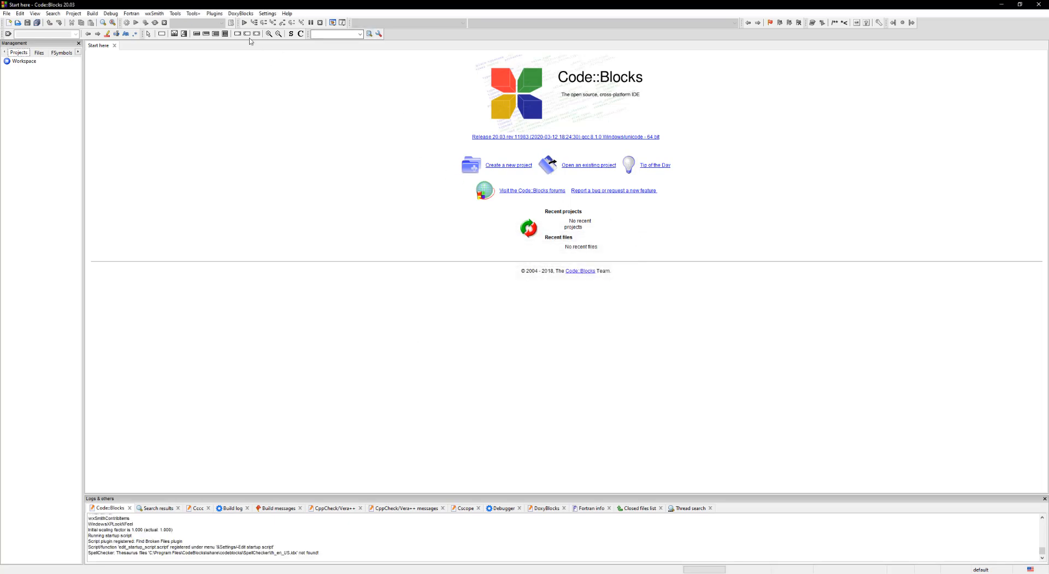
Return to Editor syntax highlighting, whose Colour theme list now includes oblivion, sublime and son of obsidian
left_click(268, 14)
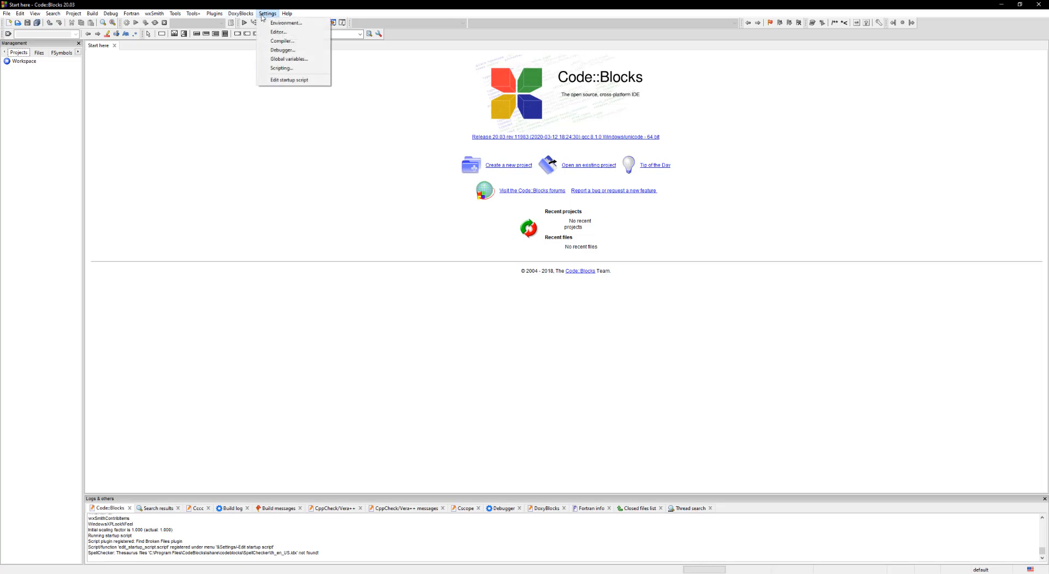
mouse_move(279, 32)
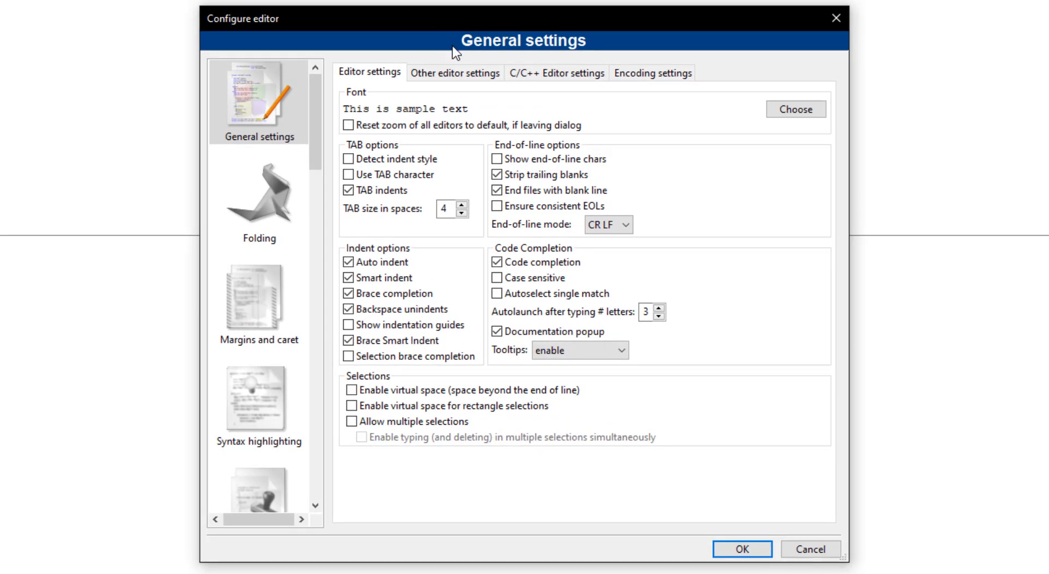
left_click(258, 405)
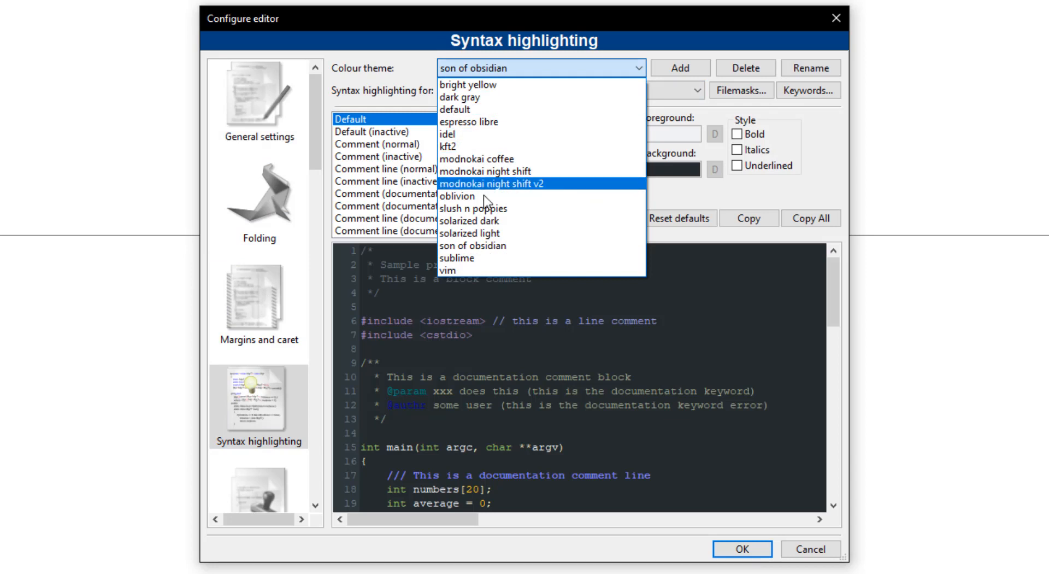
mouse_move(474, 246)
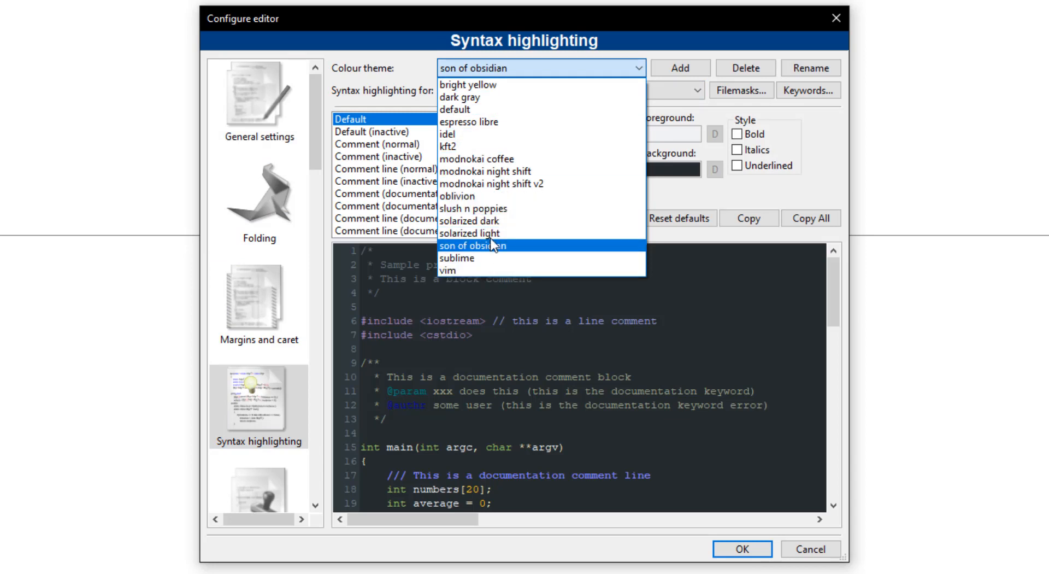
mouse_move(499, 258)
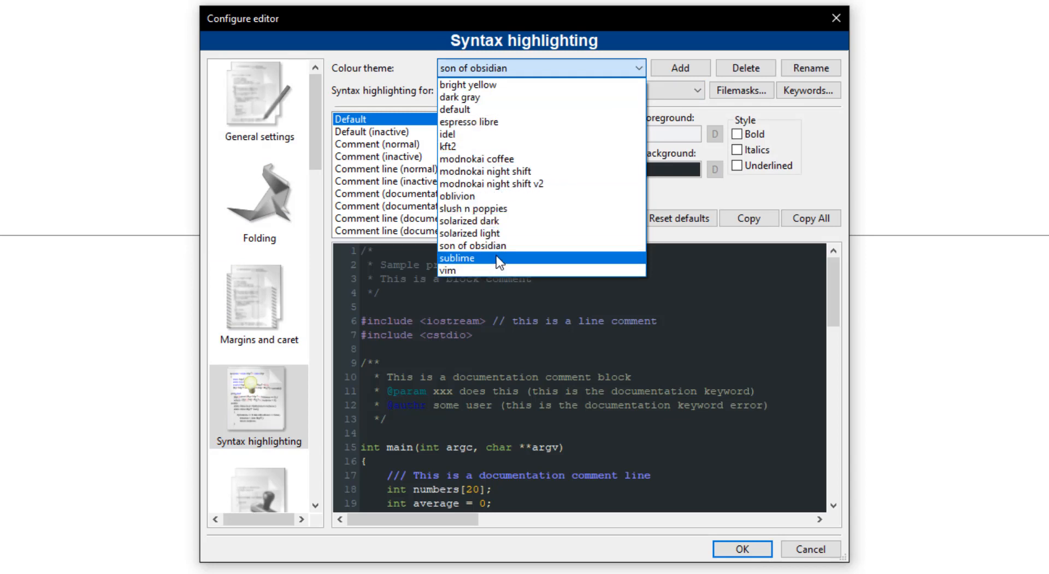